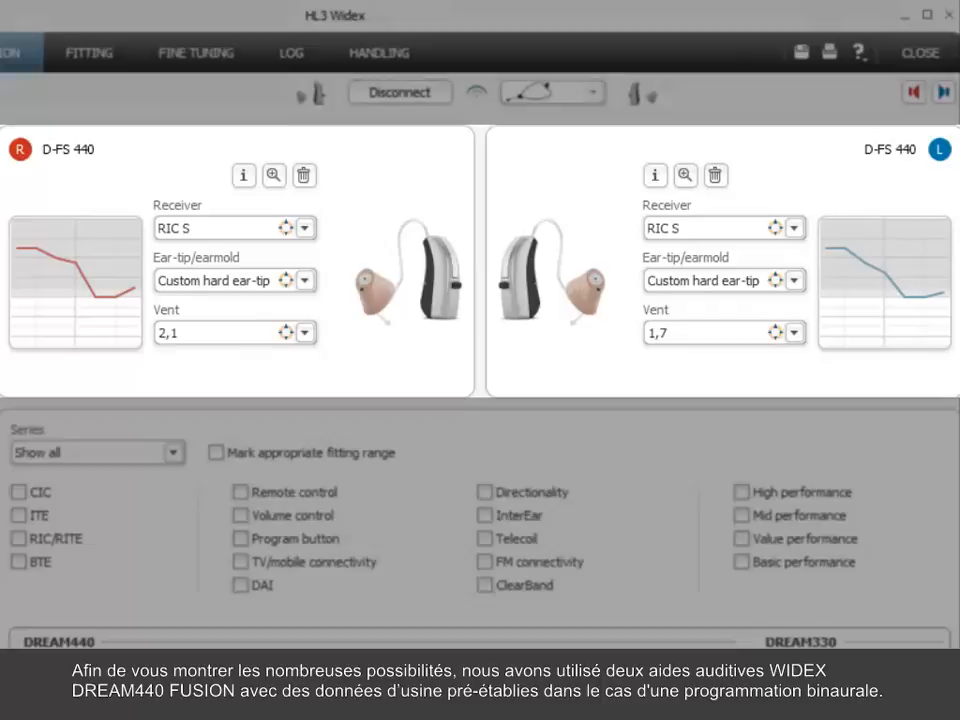
# Step: Switch to Fine Tuning to list programs P1–P5: Master, Phone, T, TV and Music
pyautogui.click(244, 44)
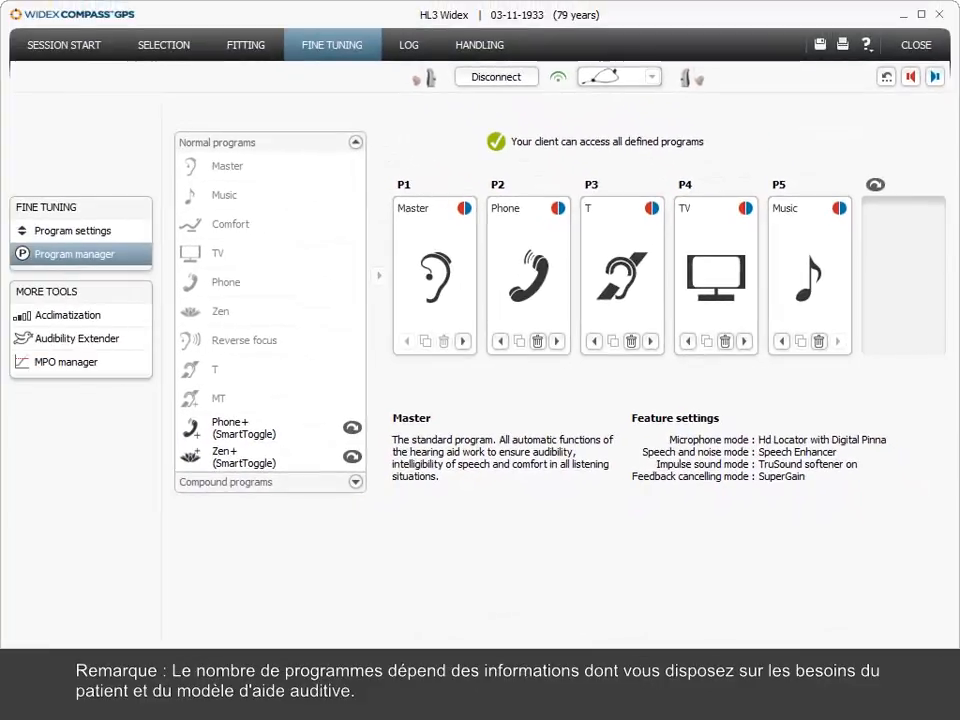
# Step: Show the P1 Master program settings with the right aid's aided SoundTracker graph
pyautogui.click(72, 230)
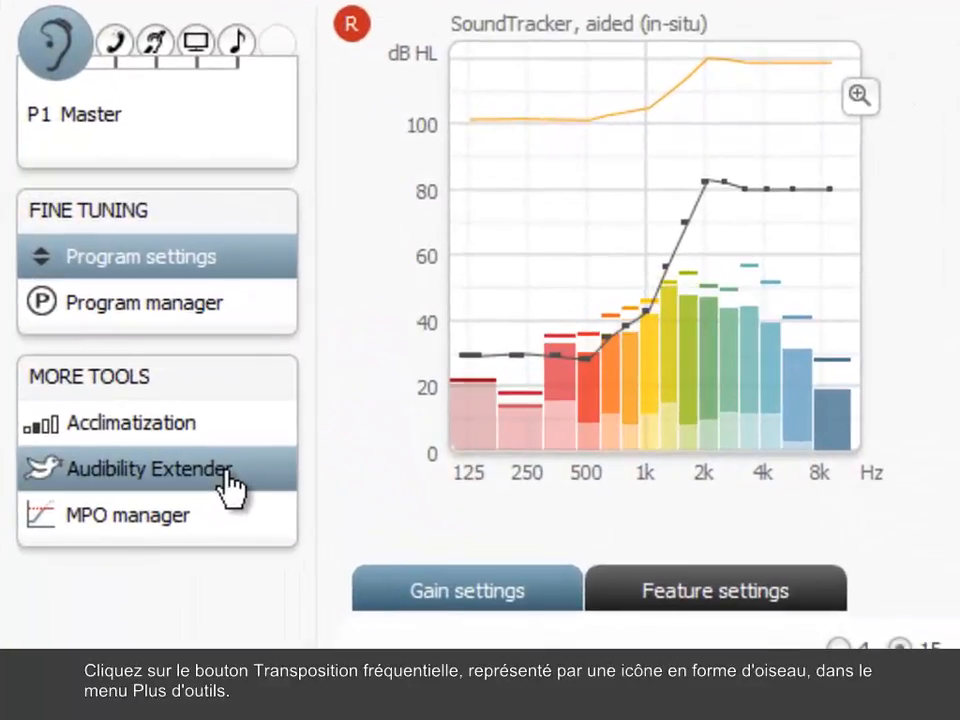
# Step: Show the Audibility Extender's Selected programs options for both hearing aids
pyautogui.click(150, 470)
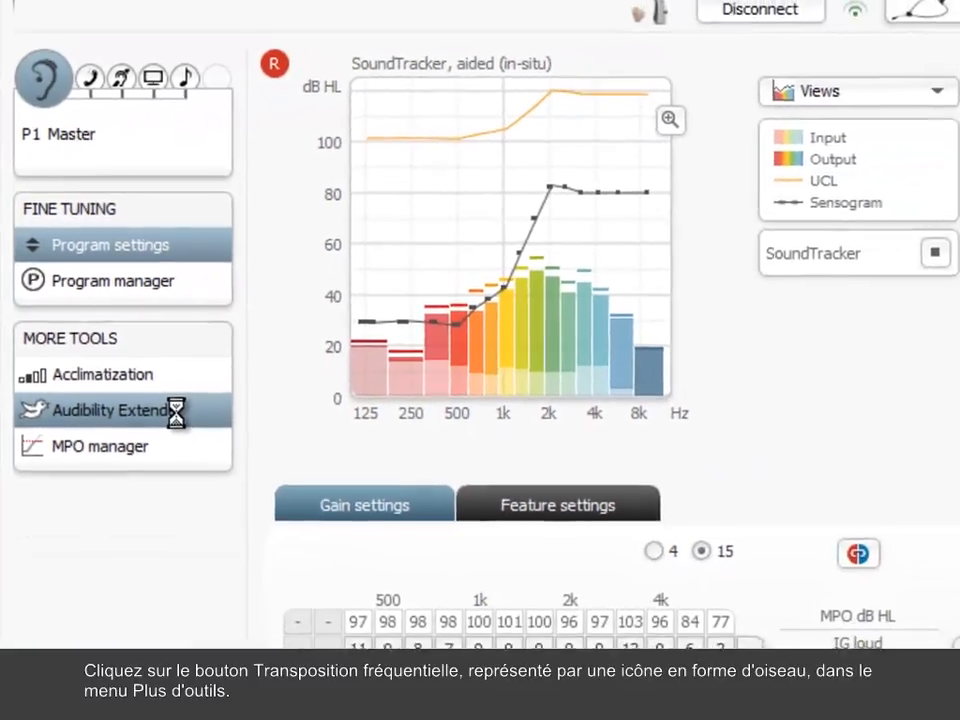
pyautogui.click(108, 410)
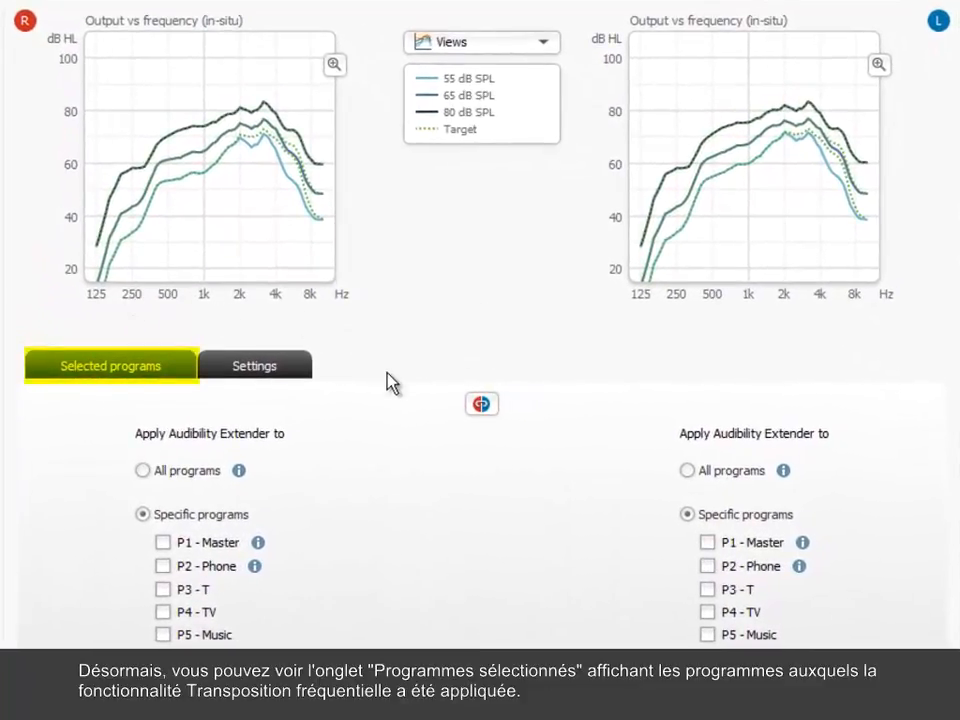
pyautogui.moveTo(360, 430)
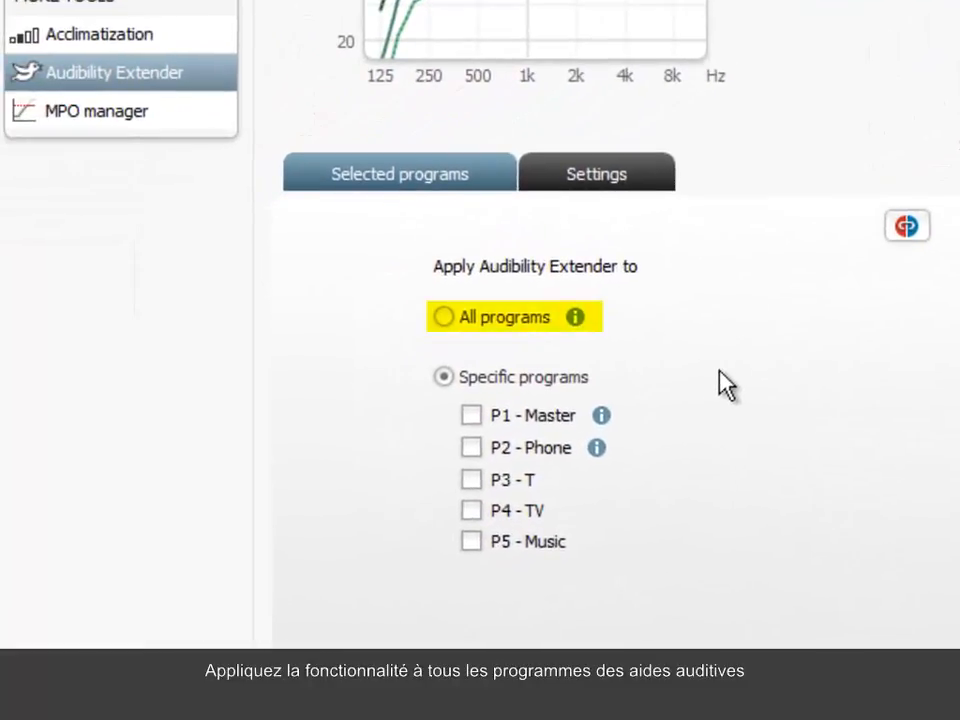
pyautogui.moveTo(692, 350)
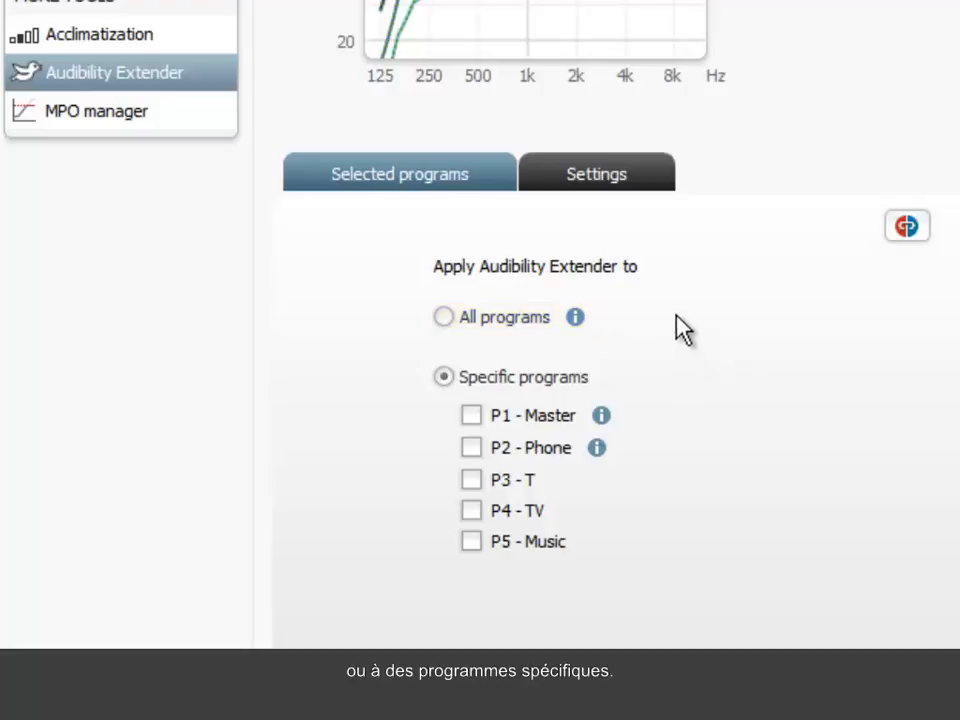
pyautogui.click(442, 376)
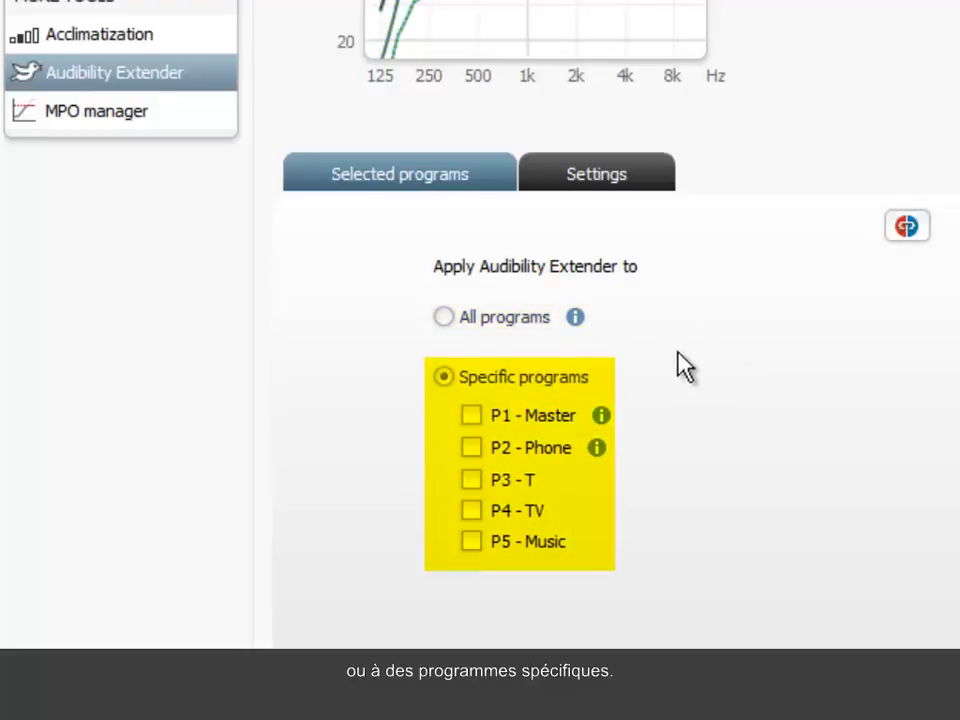
pyautogui.moveTo(680, 388)
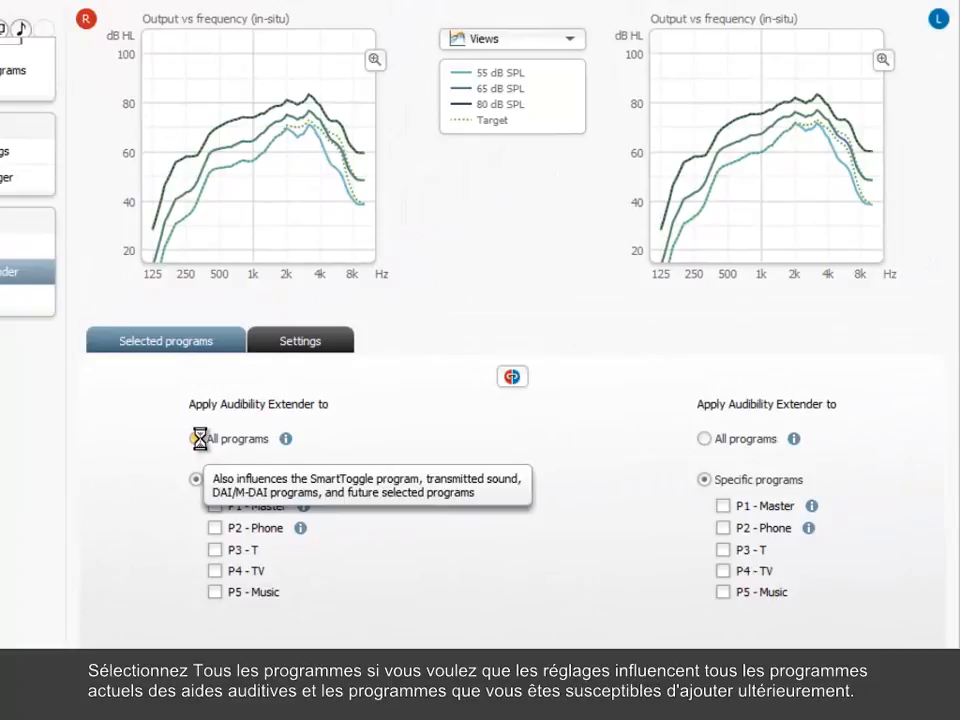
# Step: Choose Specific programs and leave P3 T unticked so Master, Phone and TV keep the extender
pyautogui.click(196, 438)
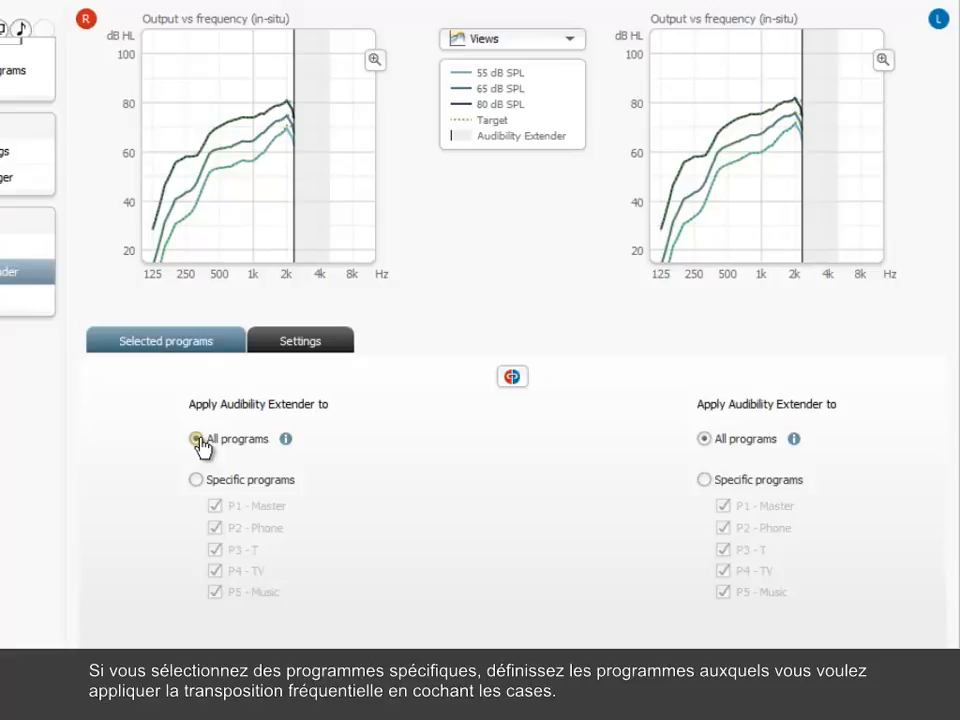
pyautogui.moveTo(196, 488)
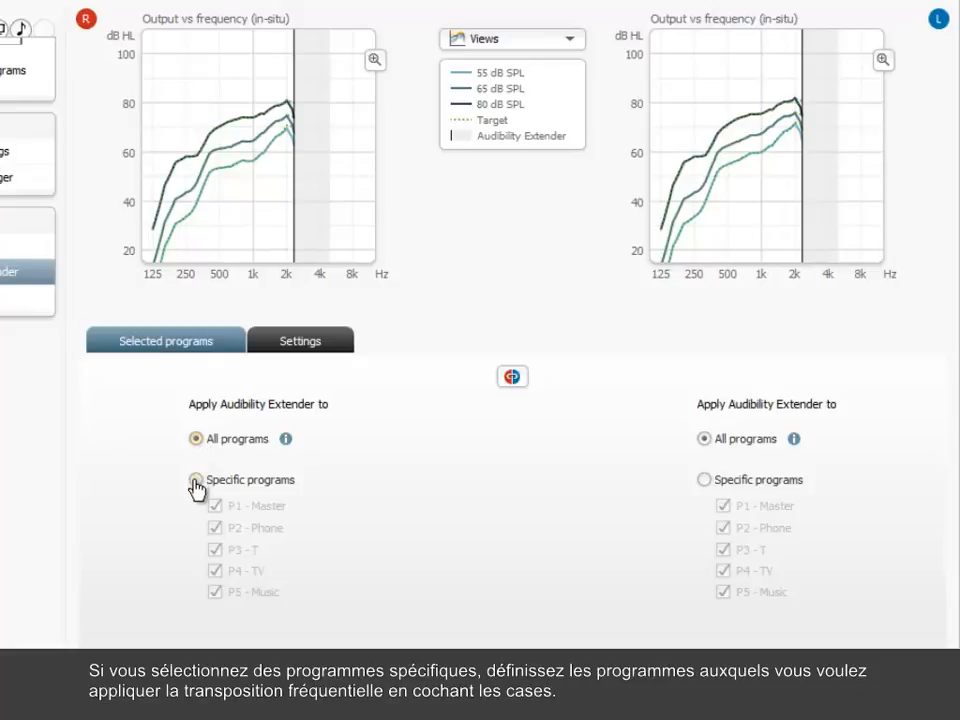
pyautogui.click(196, 480)
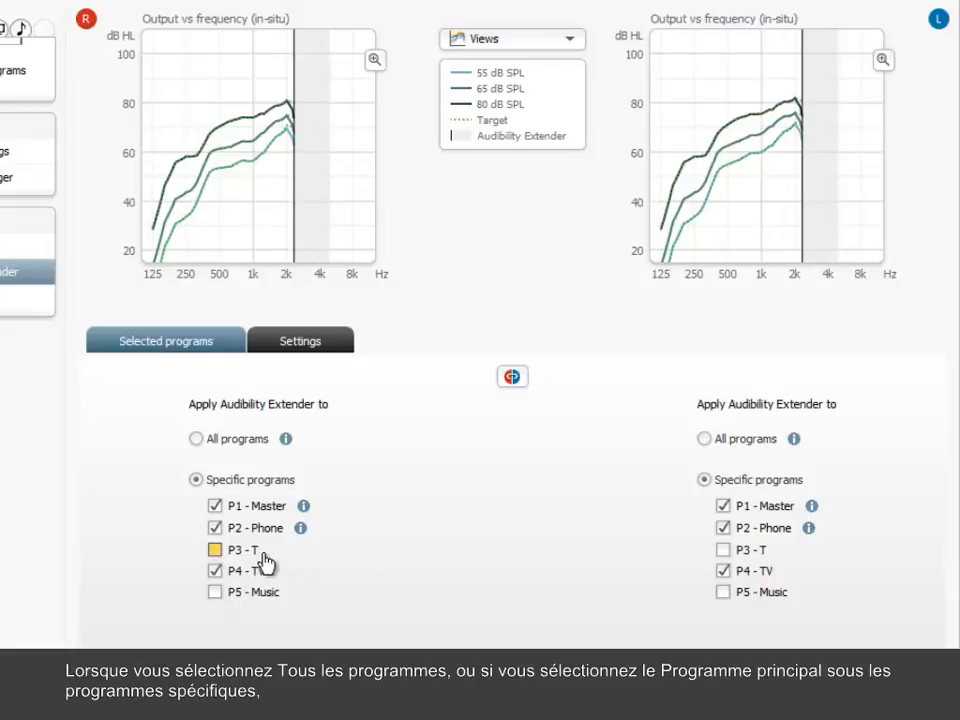
pyautogui.click(214, 548)
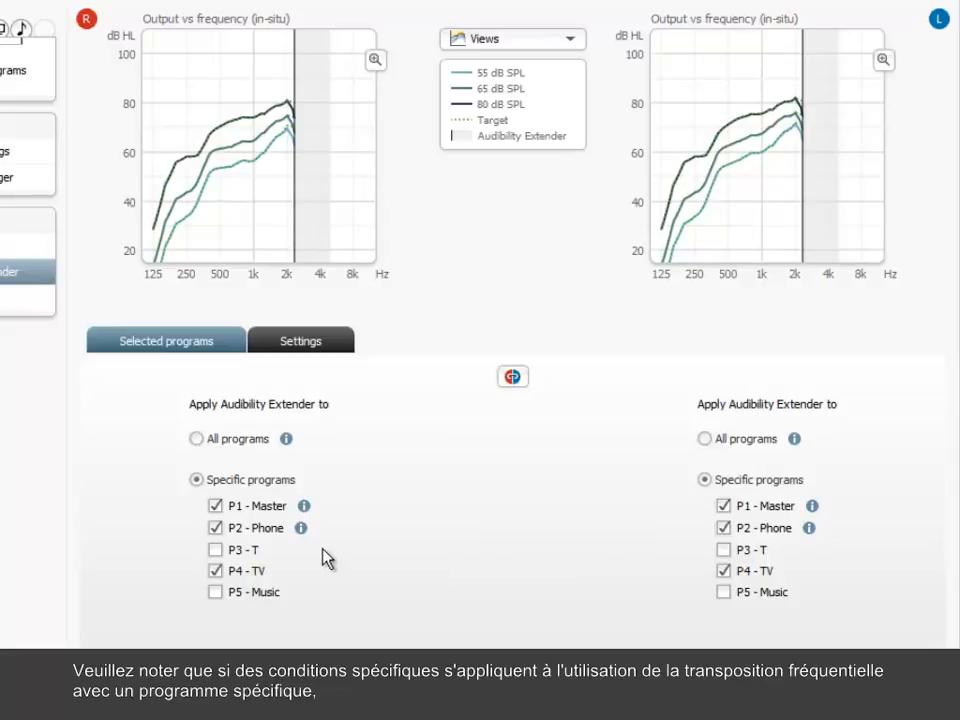
pyautogui.scroll(-3)
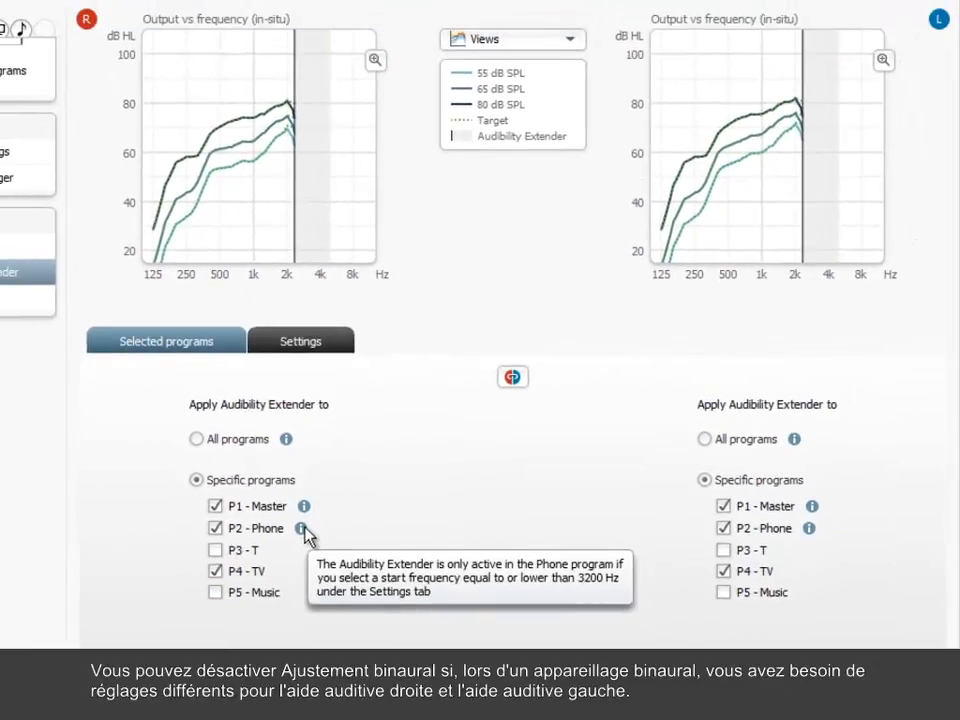
pyautogui.moveTo(490, 436)
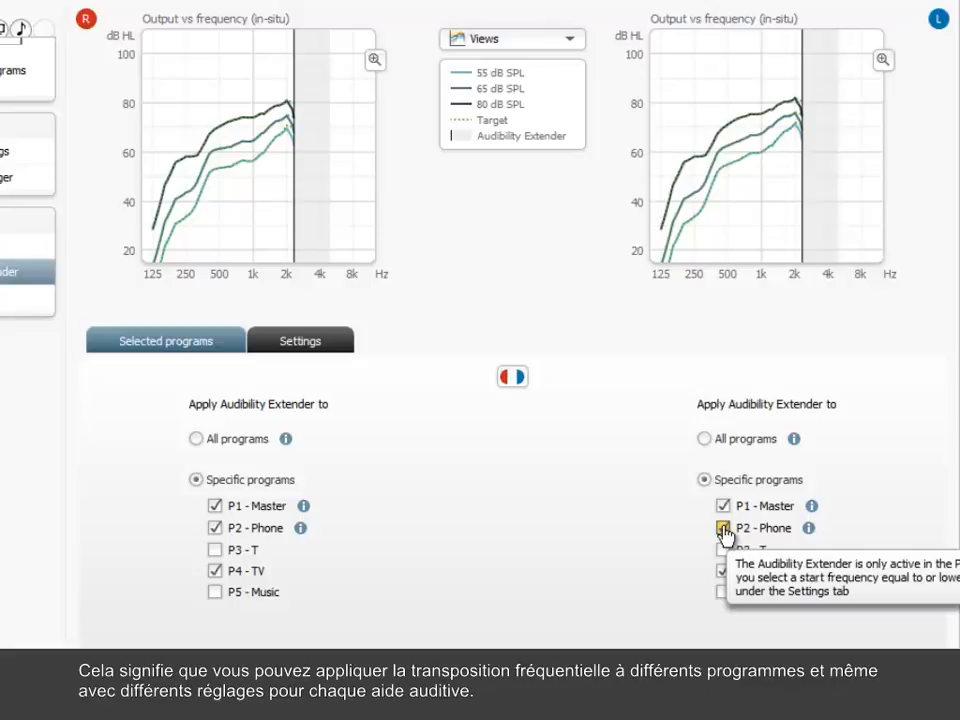
pyautogui.click(724, 528)
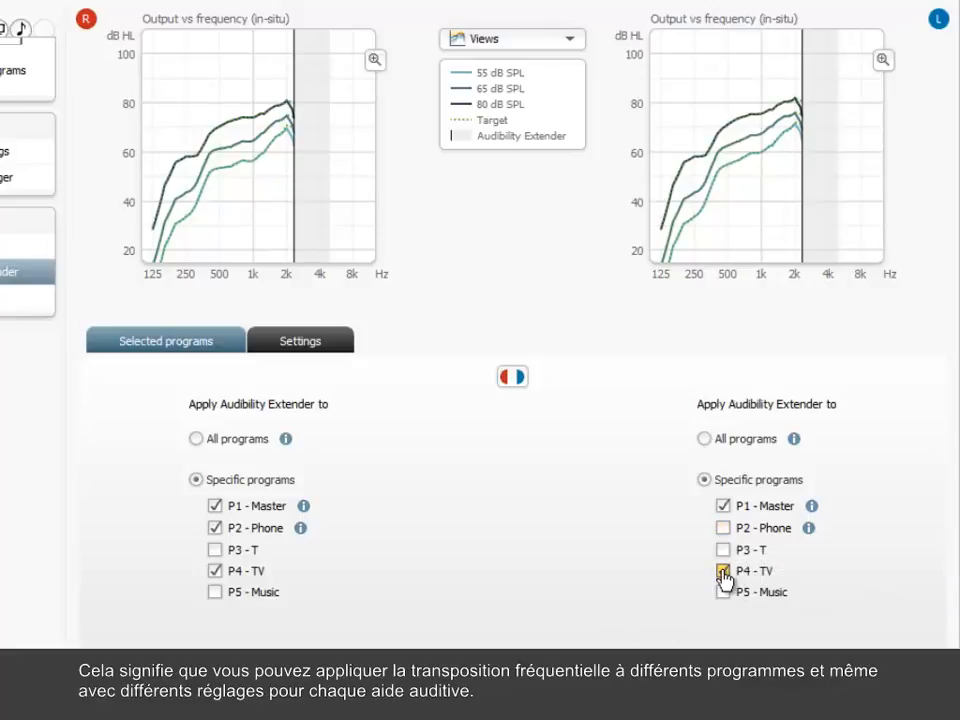
pyautogui.click(724, 570)
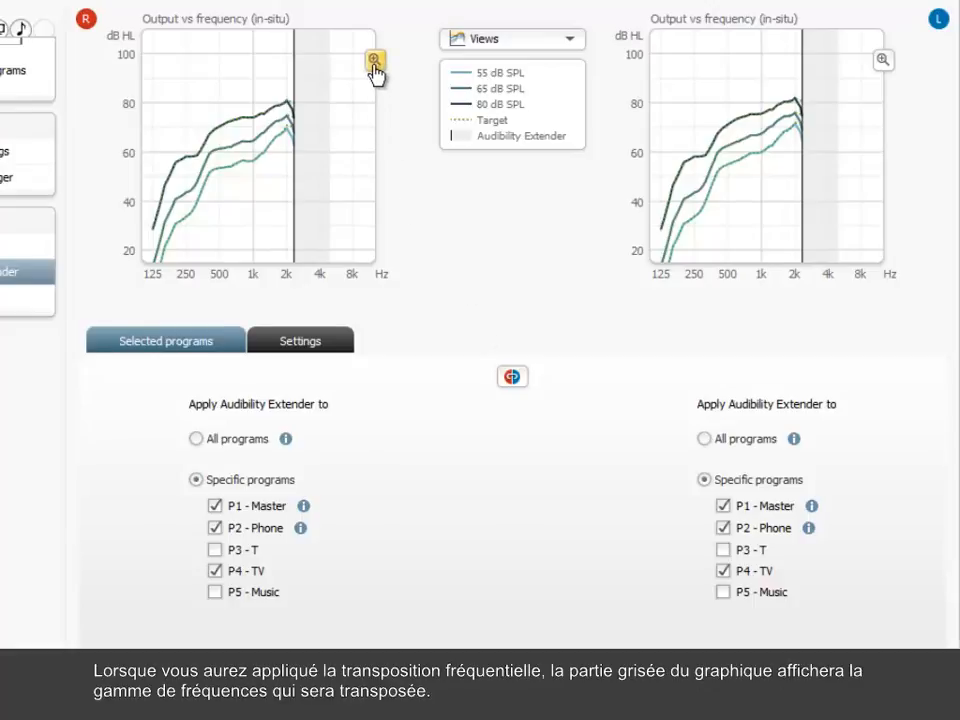
pyautogui.click(374, 60)
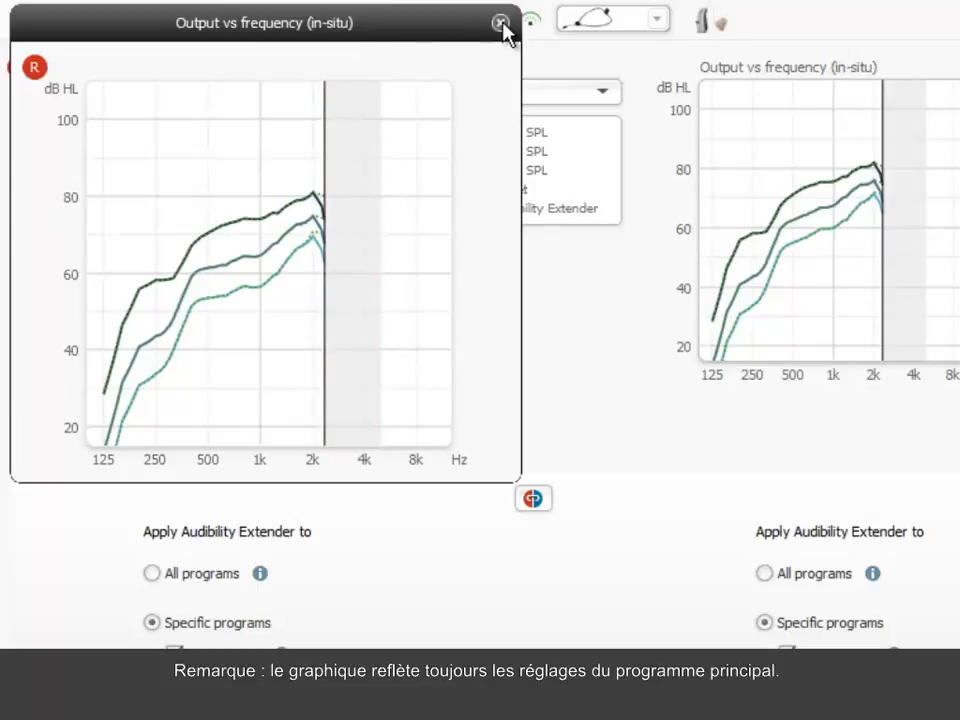
# Step: Close the enlarged graph and tick P1 Master so Master, Phone and TV are extended
pyautogui.click(502, 24)
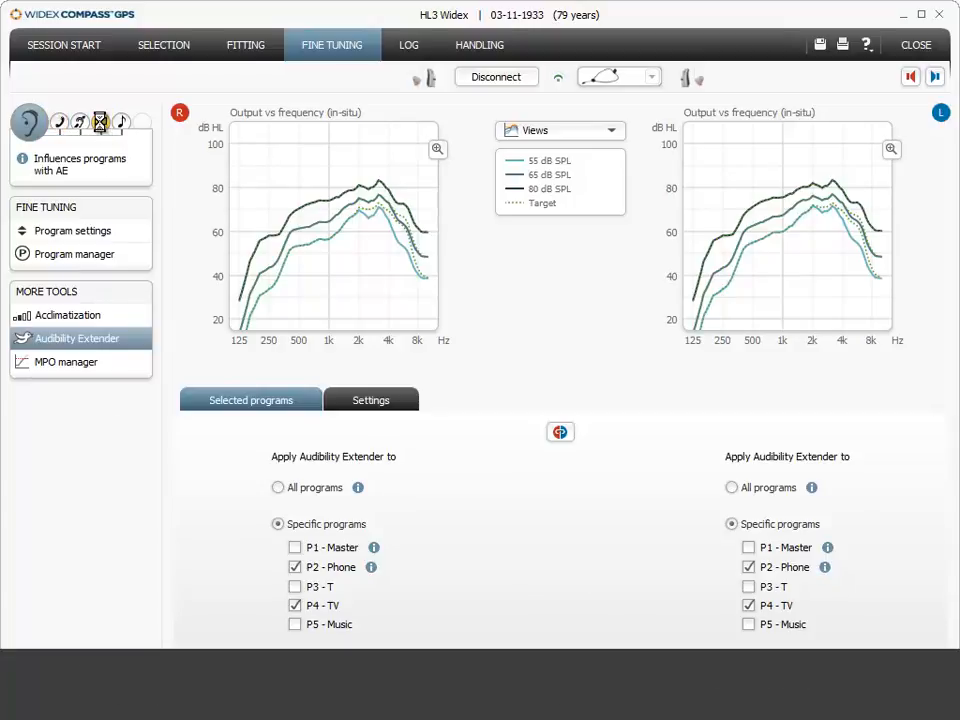
pyautogui.click(100, 122)
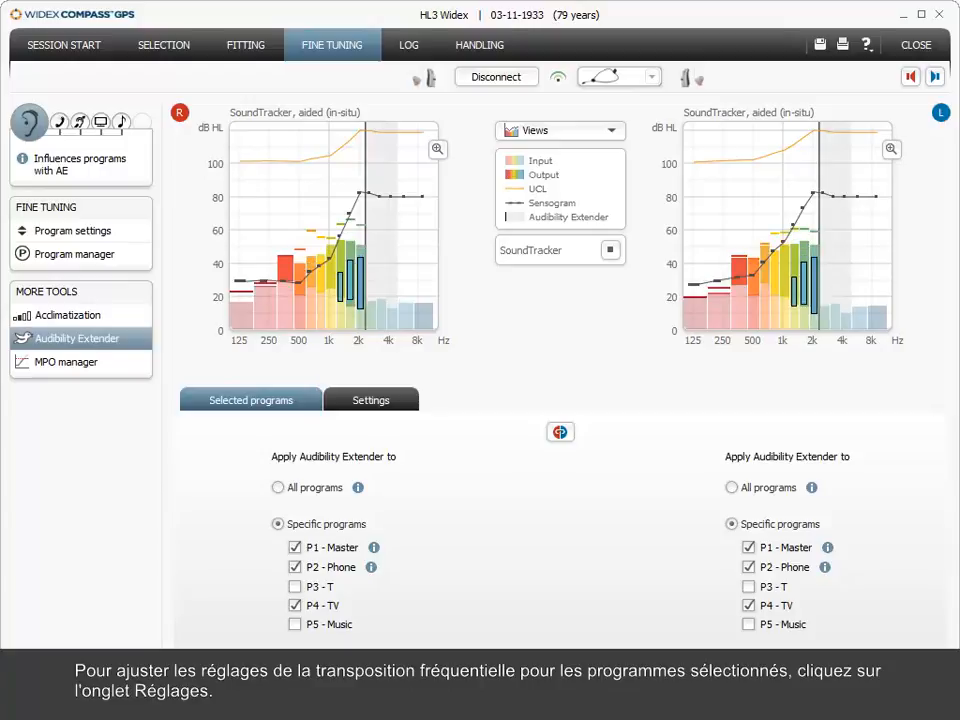
# Step: Try a 4000 Hz start frequency, then settle on 2500 Hz for both ears
pyautogui.click(370, 400)
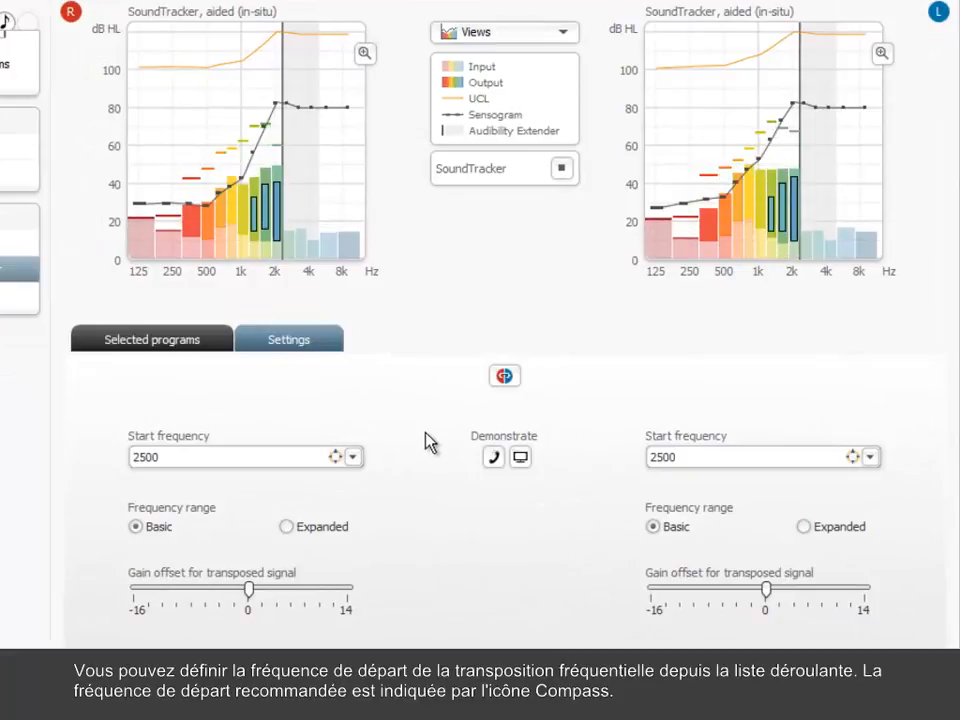
pyautogui.click(352, 456)
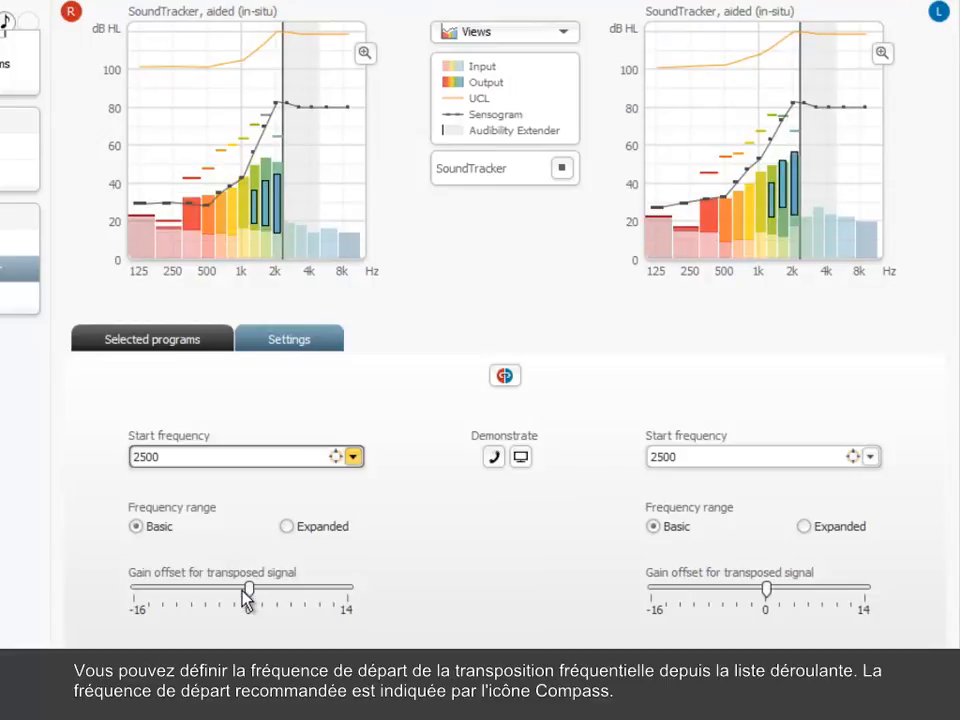
pyautogui.click(352, 456)
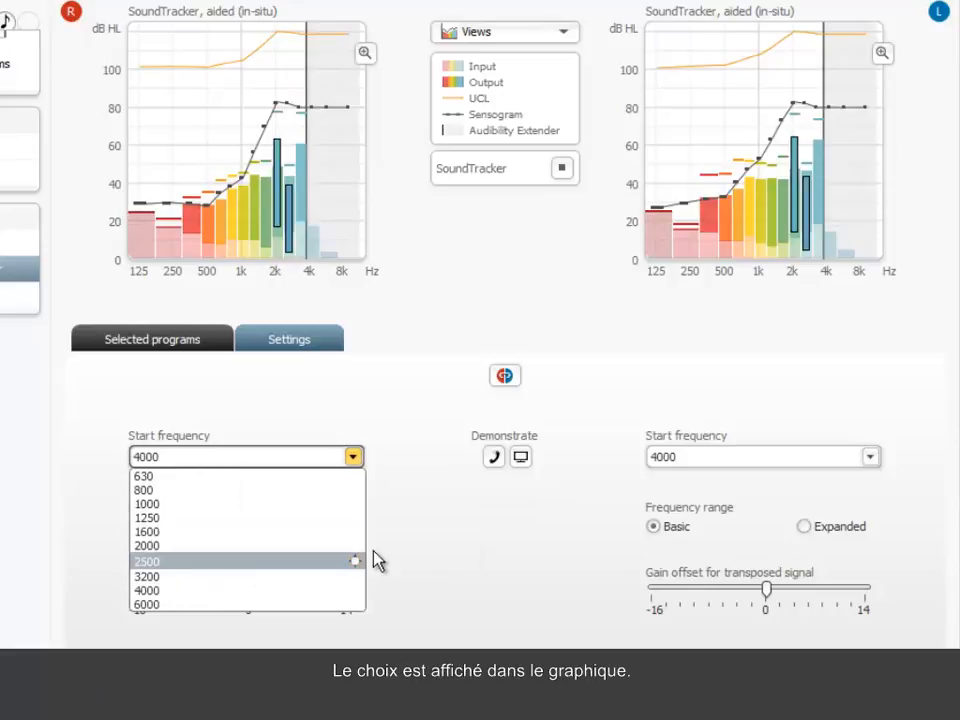
pyautogui.click(148, 560)
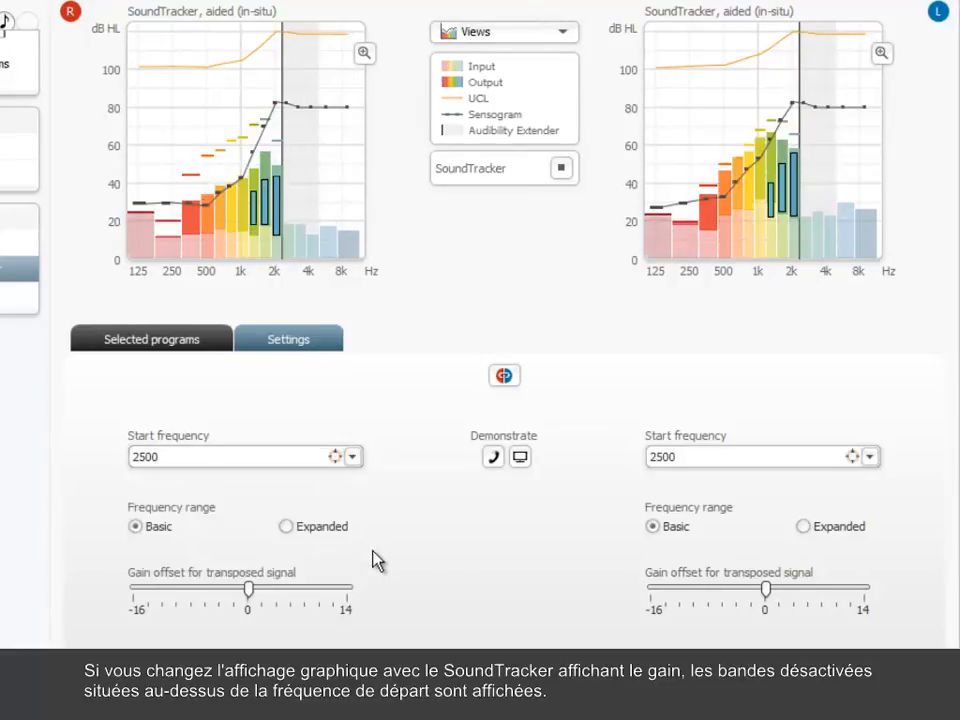
pyautogui.moveTo(500, 32)
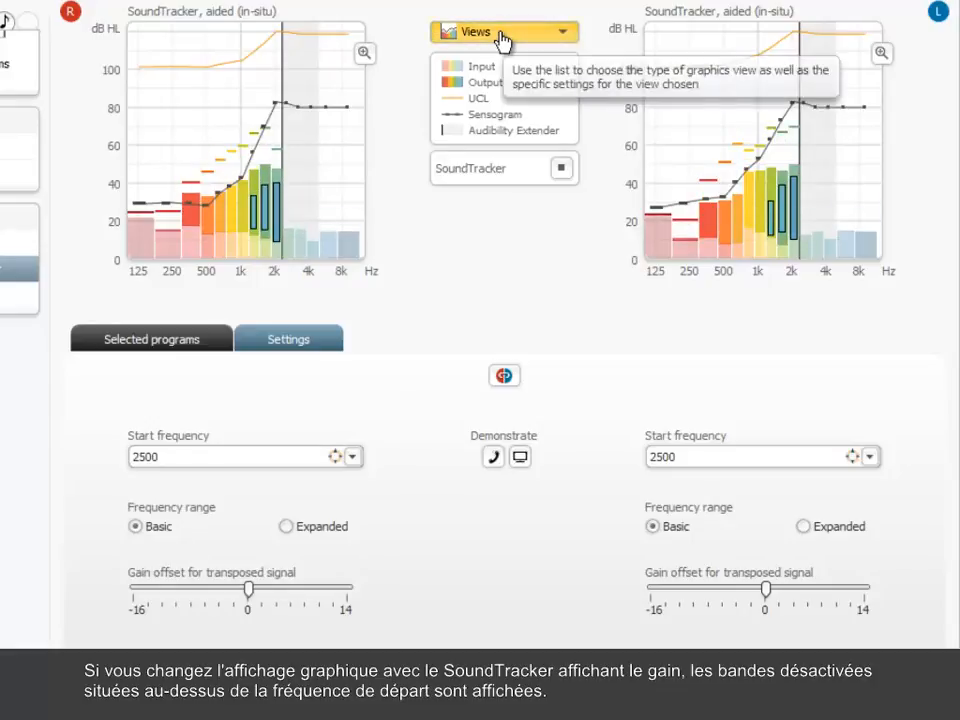
# Step: Set the Settings SoundTracker view to Gain for both graphs
pyautogui.click(504, 32)
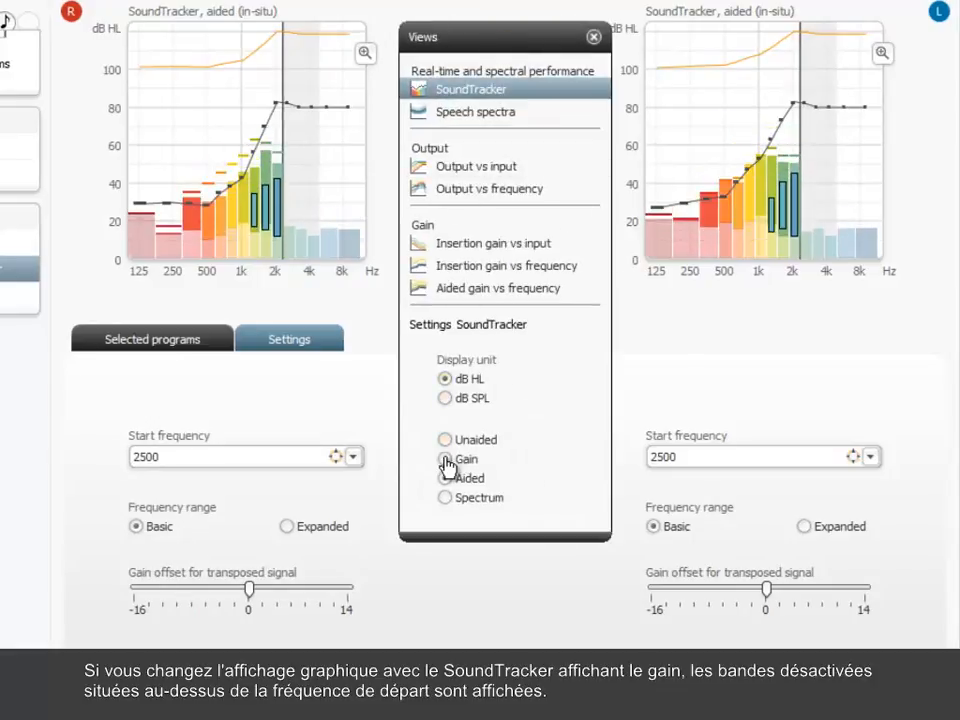
pyautogui.click(444, 458)
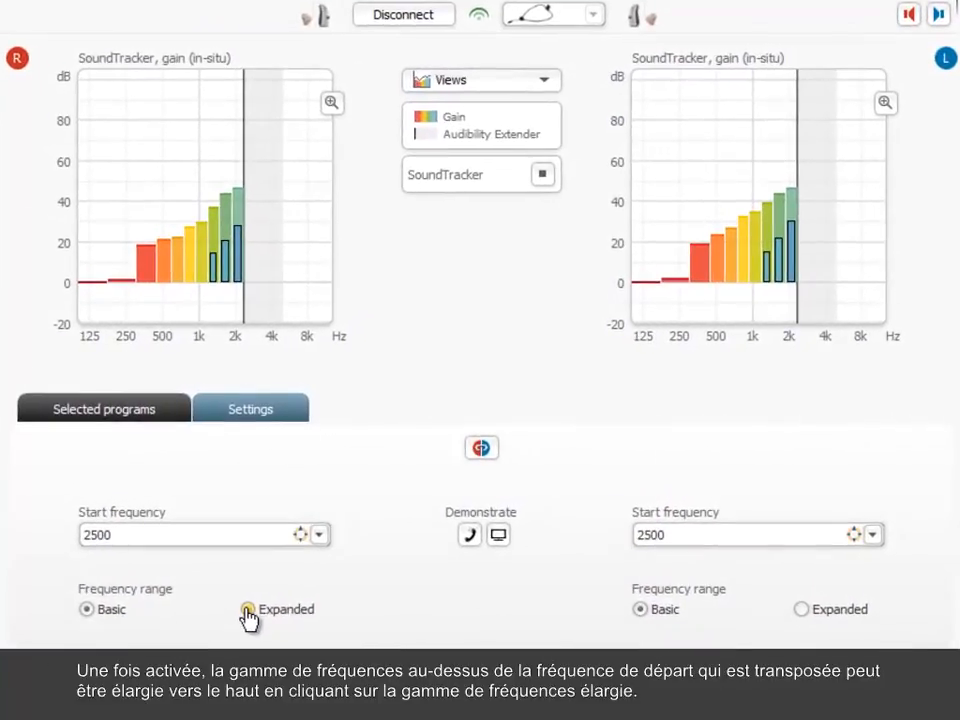
# Step: Select the Expanded frequency range, keeping 2500 Hz start and zero gain offset
pyautogui.click(246, 608)
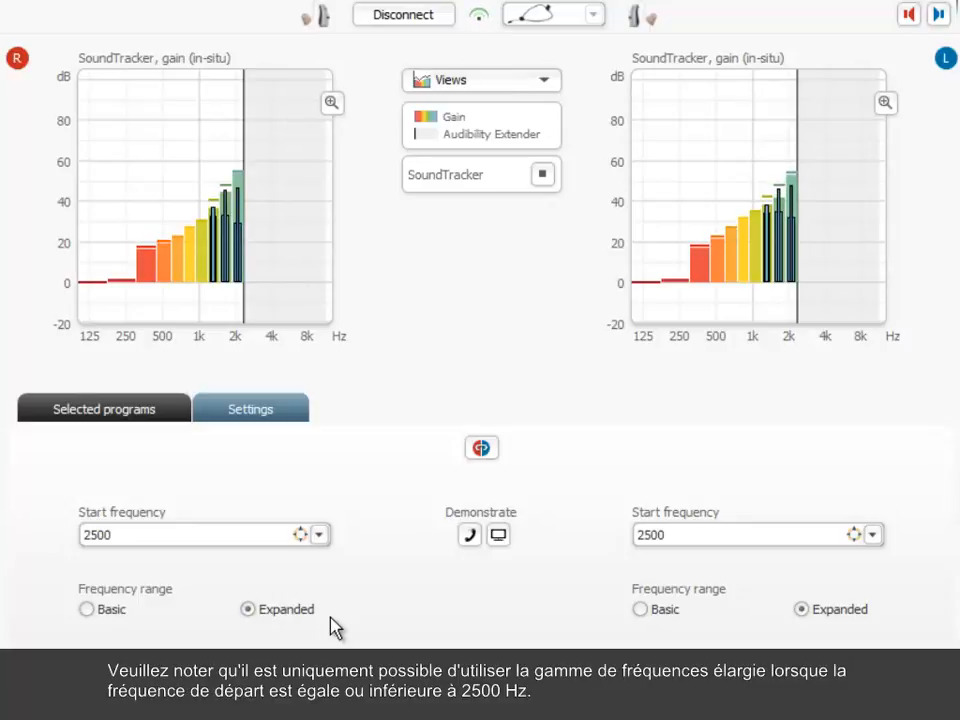
pyautogui.click(190, 534)
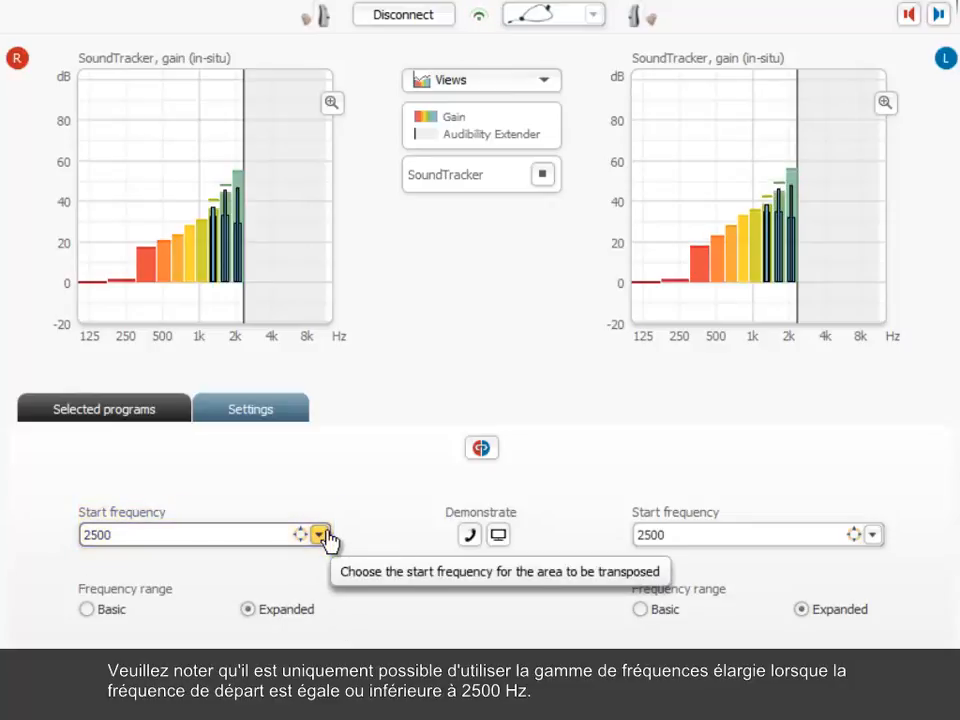
pyautogui.scroll(-3)
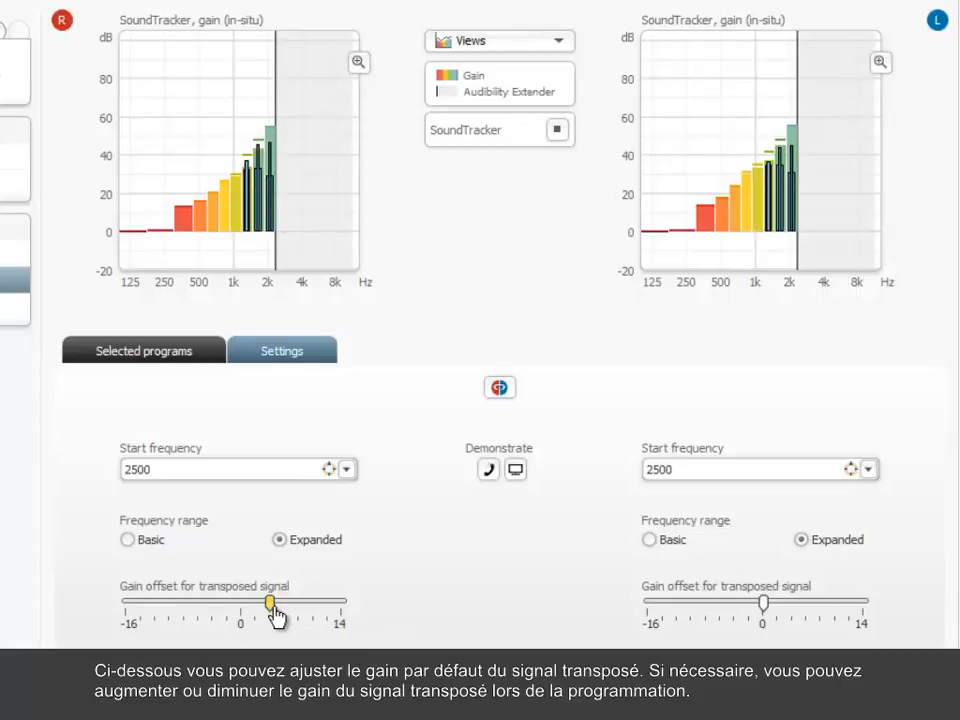
# Step: Try a lower transposed-signal gain offset, then bring it back to 0
pyautogui.moveTo(268, 604); pyautogui.dragTo(238, 610)
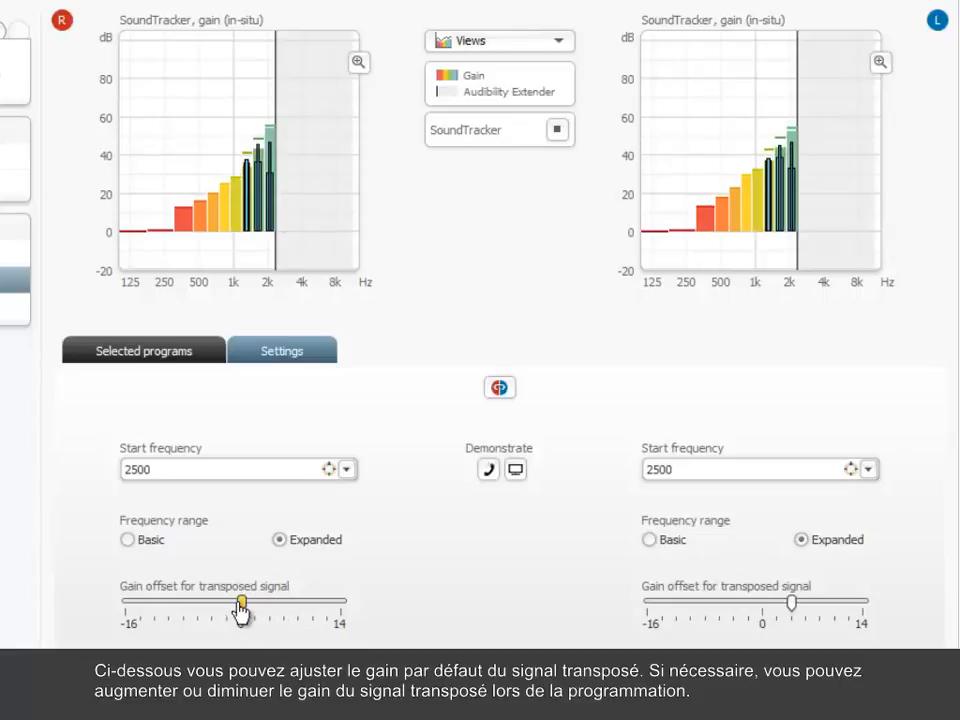
pyautogui.moveTo(236, 602); pyautogui.dragTo(212, 602)
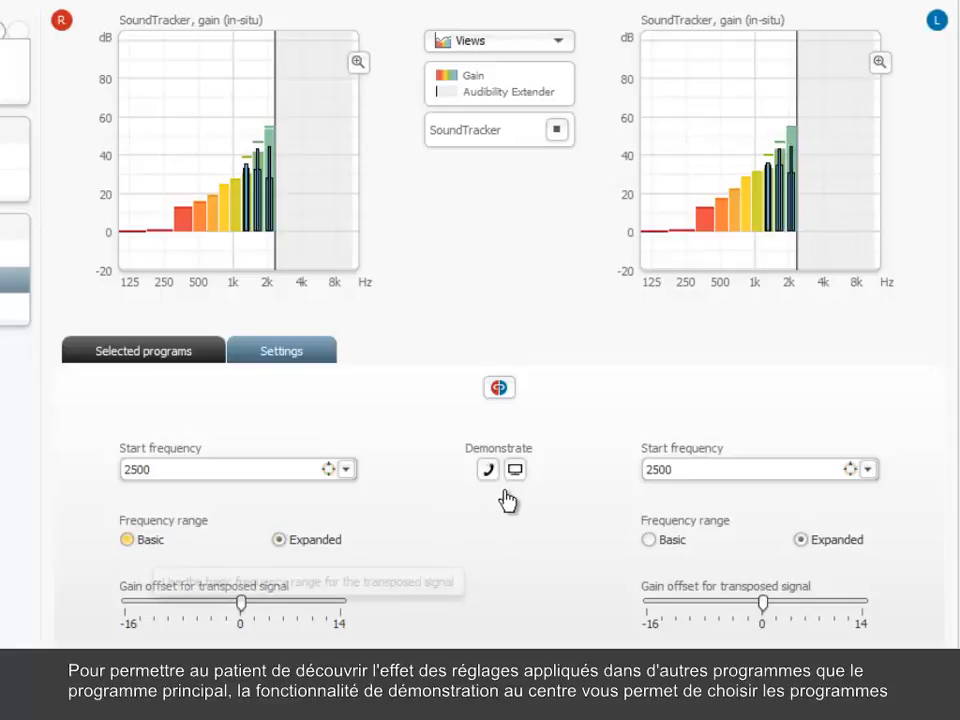
# Step: Return to Basic range and demonstrate the Phone program, then the TV program
pyautogui.click(514, 470)
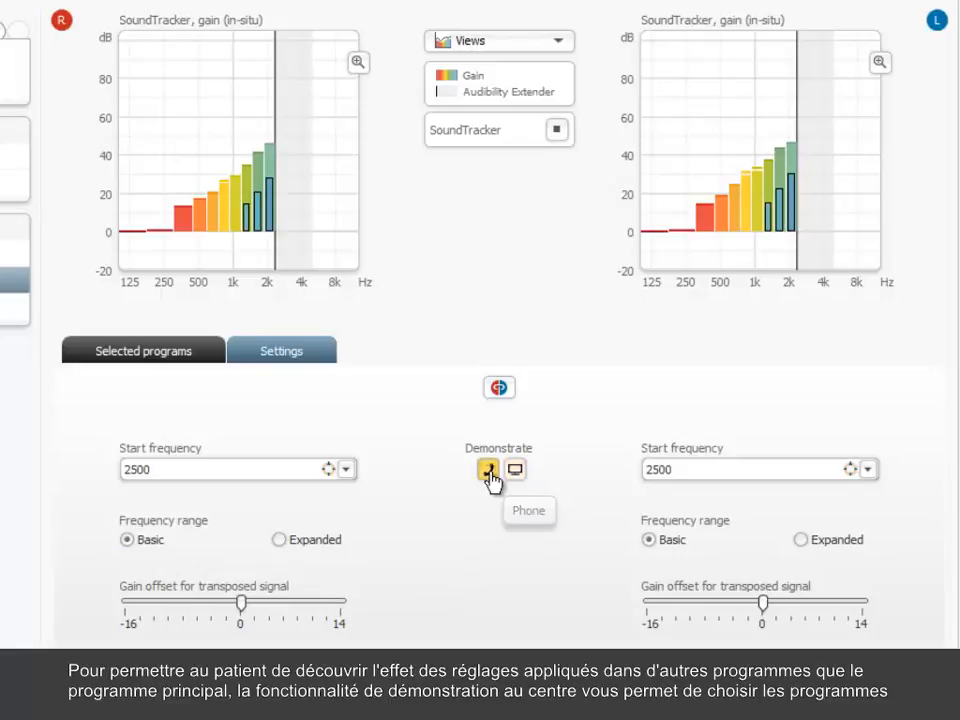
pyautogui.click(488, 470)
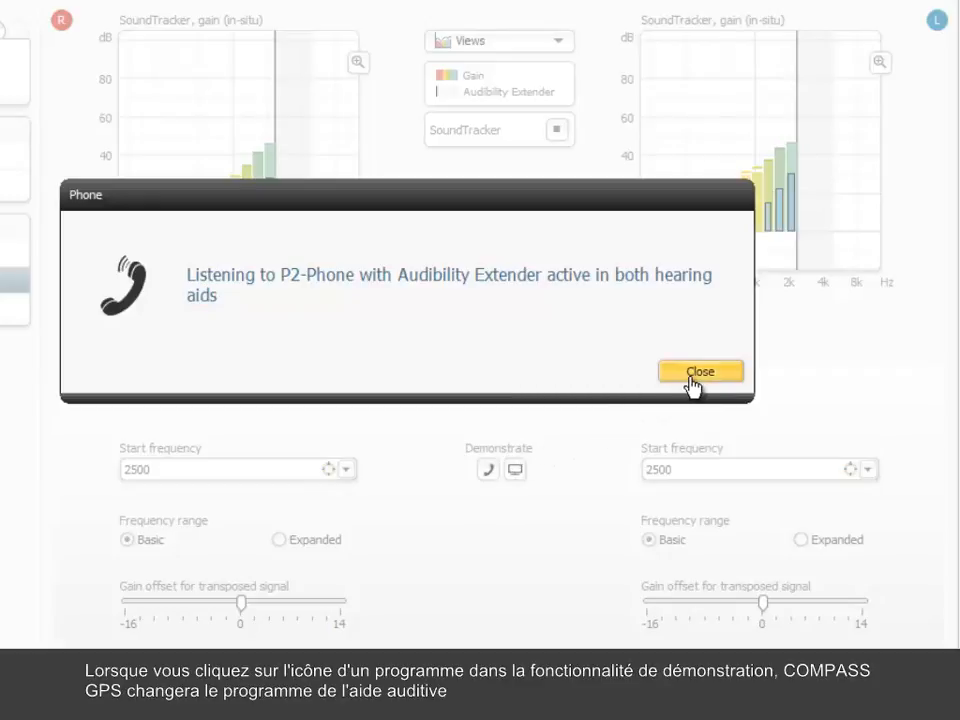
pyautogui.click(700, 370)
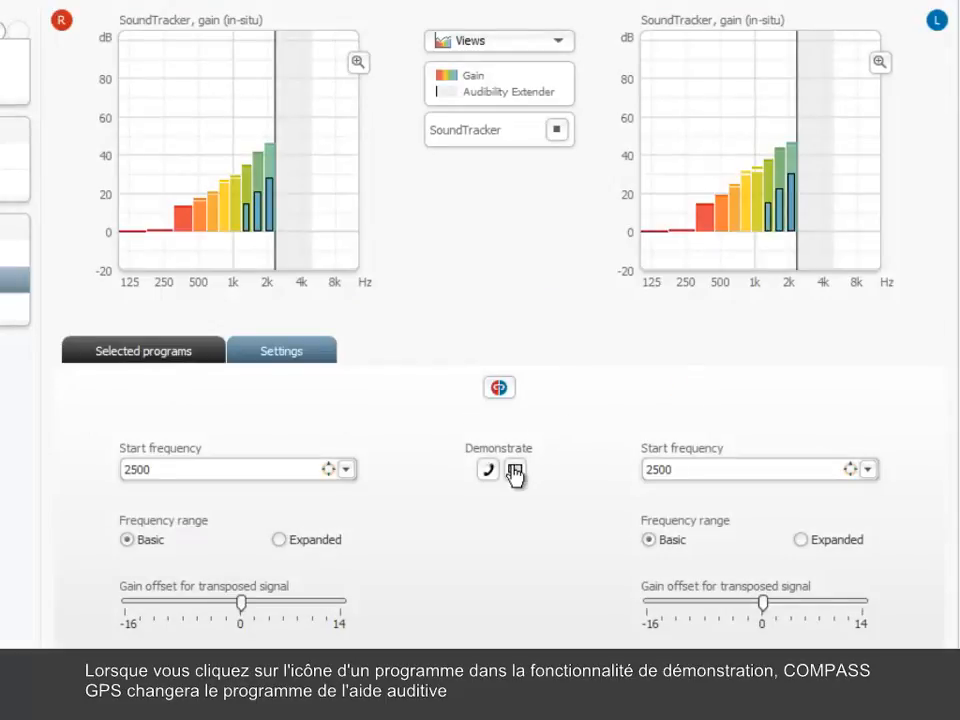
pyautogui.click(516, 470)
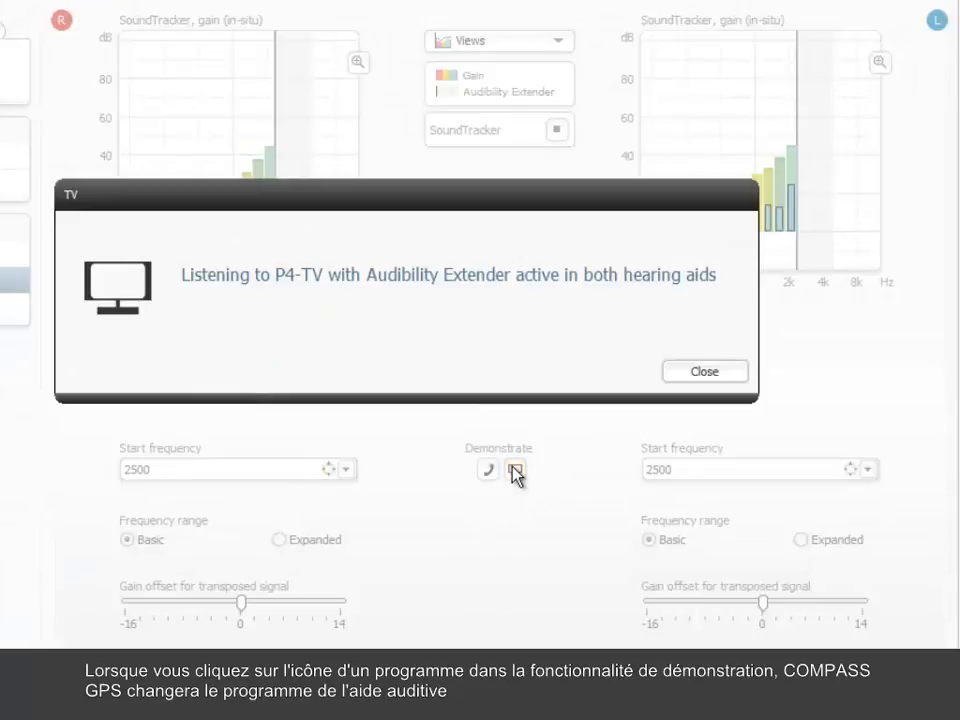